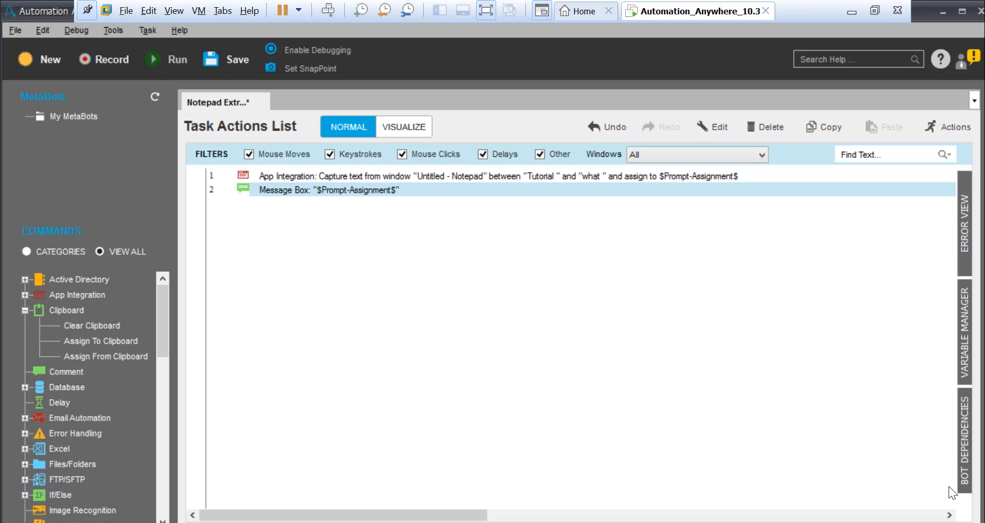
{"action": "mouse_move", "coordinate": [86, 306]}
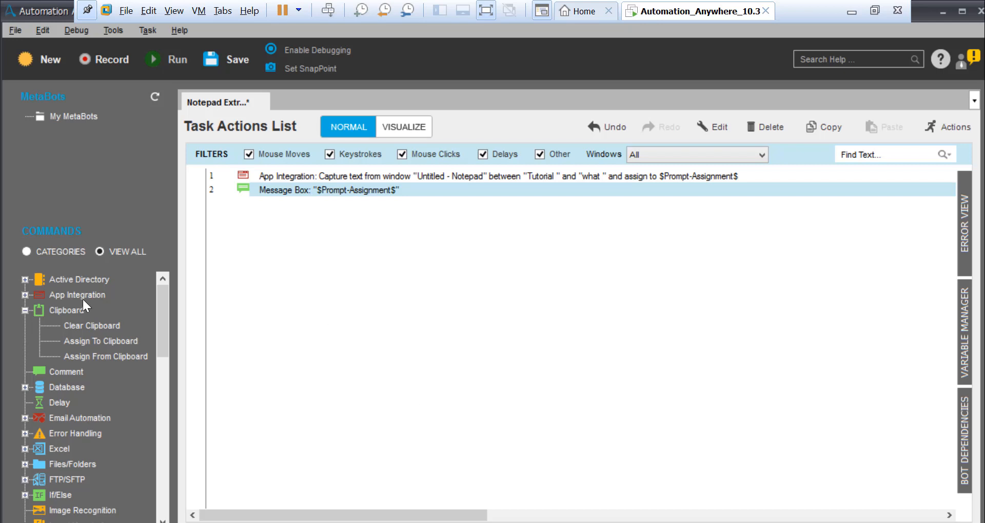
Step: Expand and collapse the App Integration commands, then double-click in the Notepad RPA tools list
{"action": "left_click", "coordinate": [78, 295]}
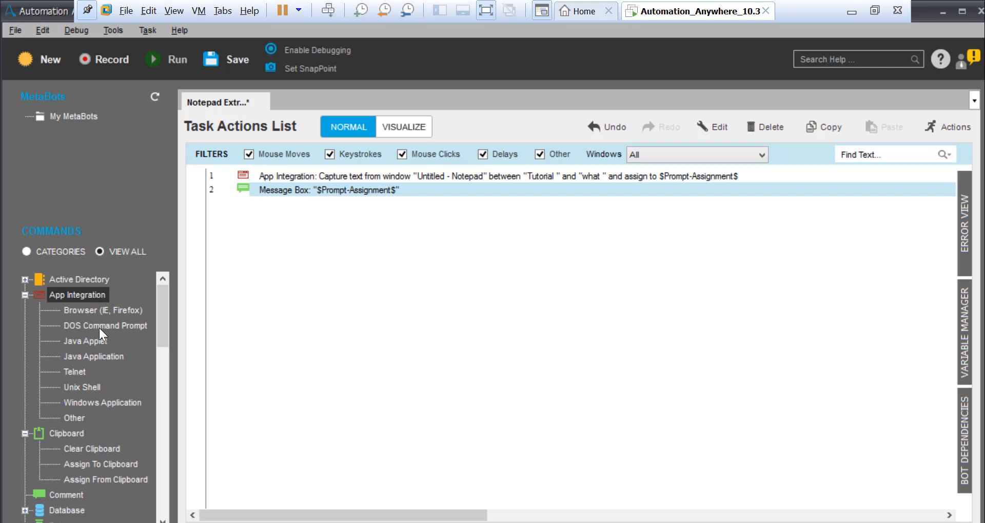
{"action": "mouse_move", "coordinate": [105, 325]}
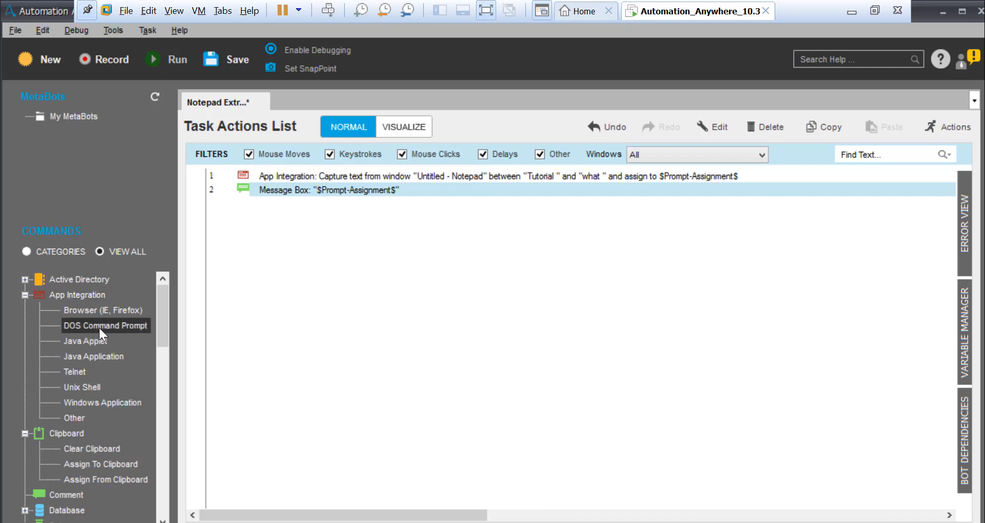
{"action": "left_click", "coordinate": [25, 296]}
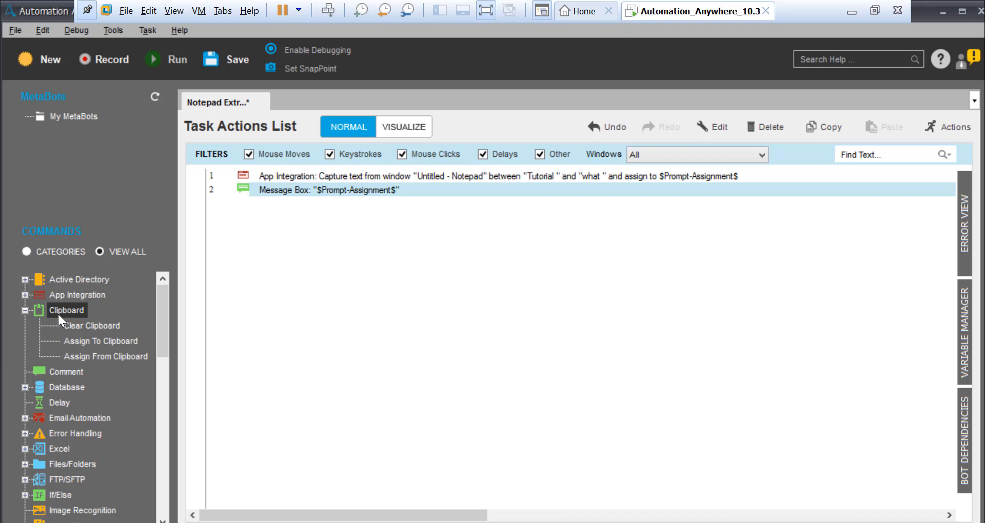
{"action": "mouse_move", "coordinate": [78, 325]}
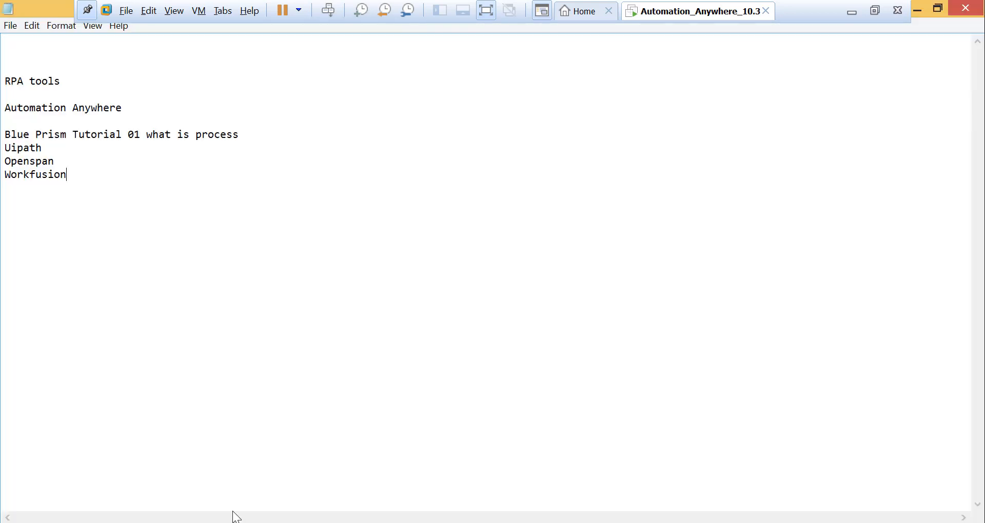
{"action": "double_click", "coordinate": [34, 174]}
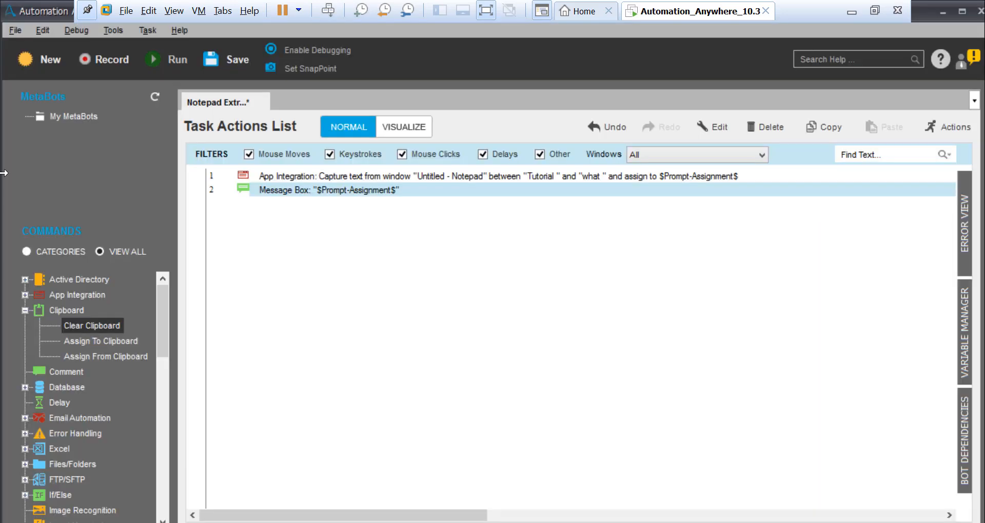
{"action": "mouse_move", "coordinate": [104, 292]}
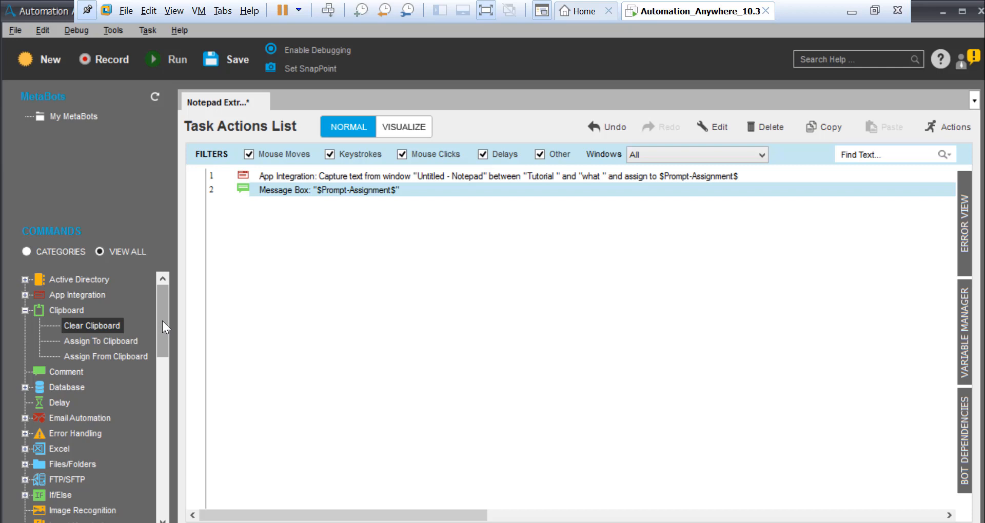
{"action": "mouse_move", "coordinate": [352, 207]}
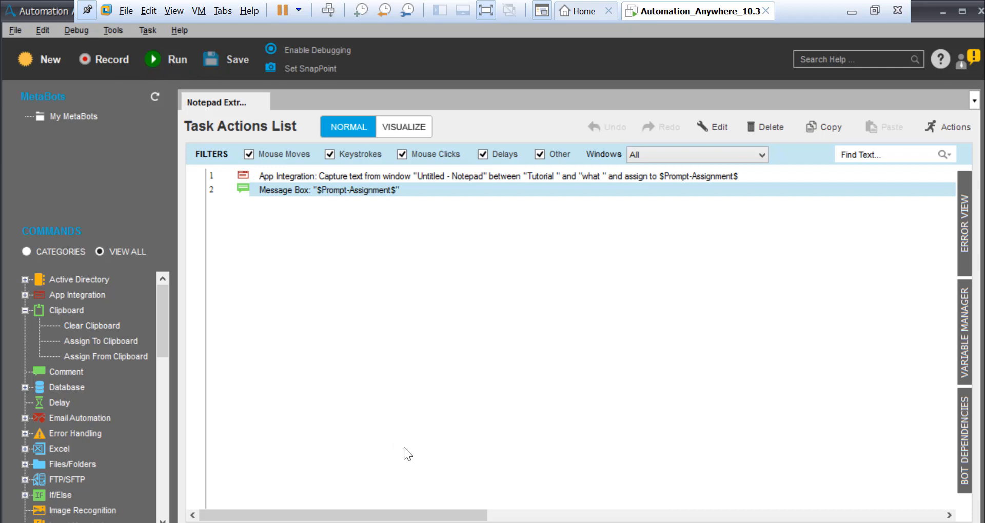
Step: Run the task and dismiss the message box showing 01
{"action": "left_click", "coordinate": [166, 59]}
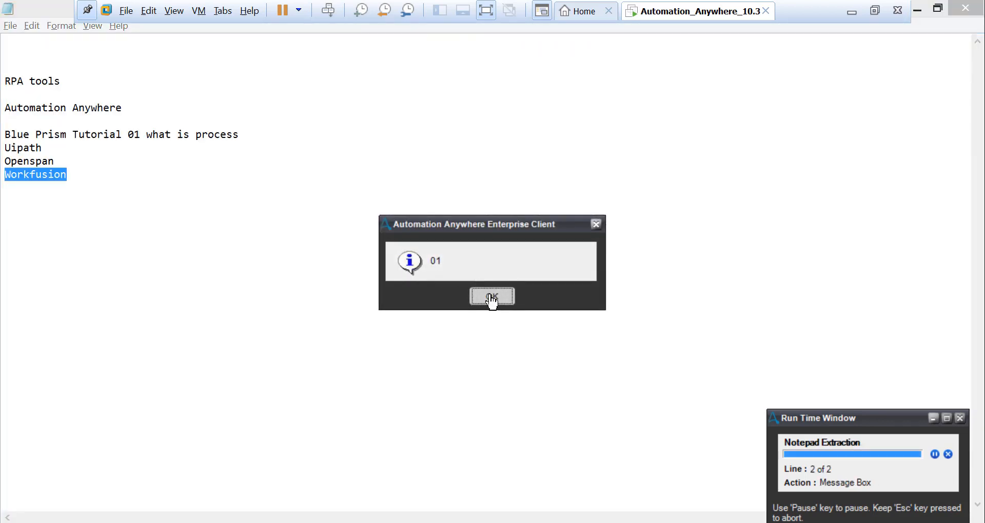
{"action": "left_click", "coordinate": [492, 297]}
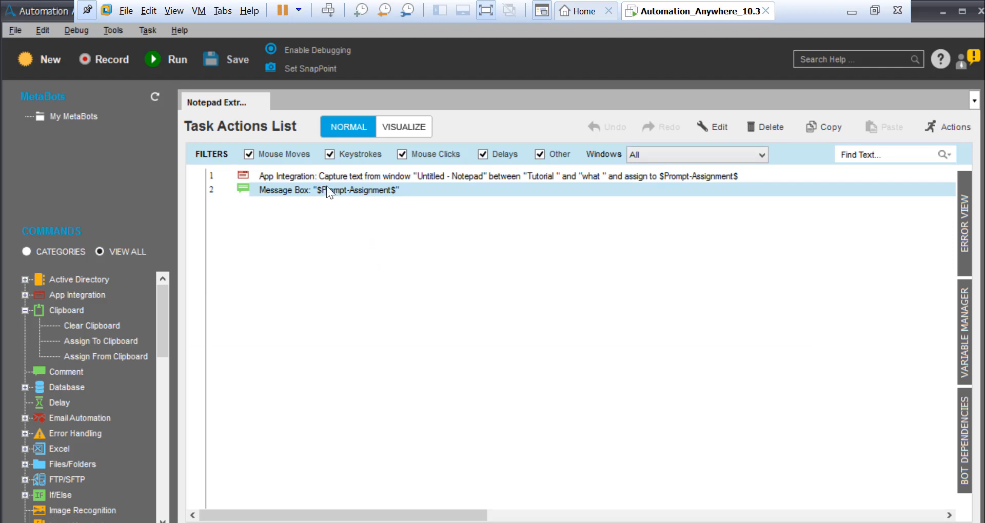
{"action": "mouse_move", "coordinate": [114, 346]}
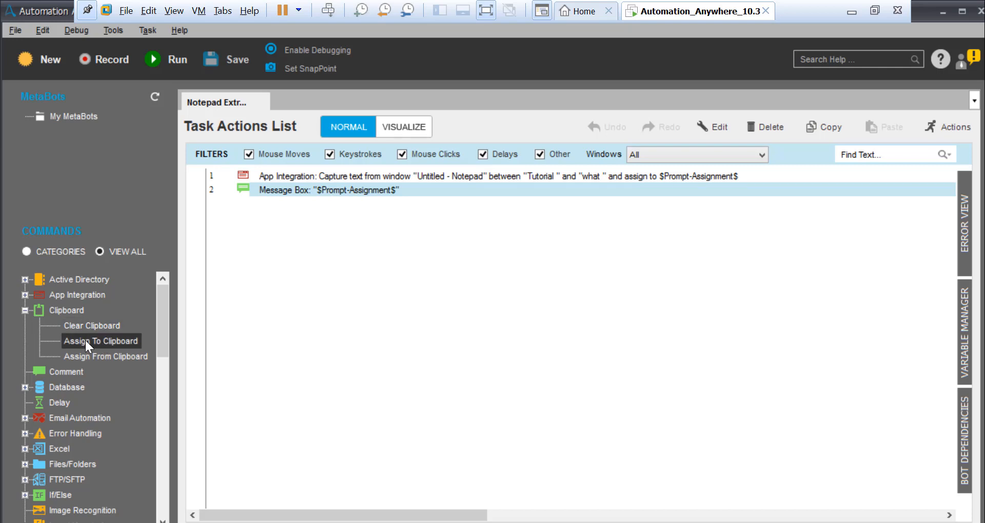
Step: Add Assign To Clipboard using the $Prompt-Assignment$ variable
{"action": "double_click", "coordinate": [101, 341]}
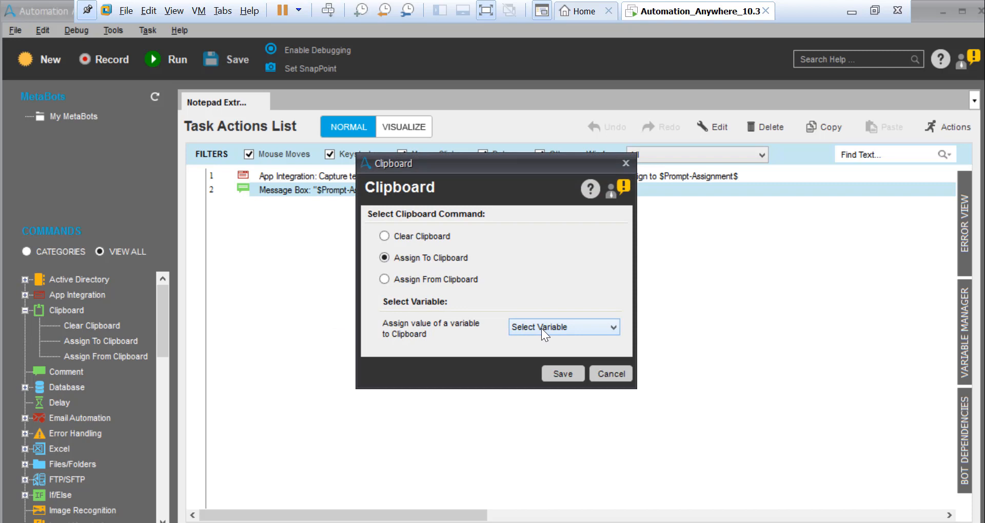
{"action": "left_click", "coordinate": [561, 327]}
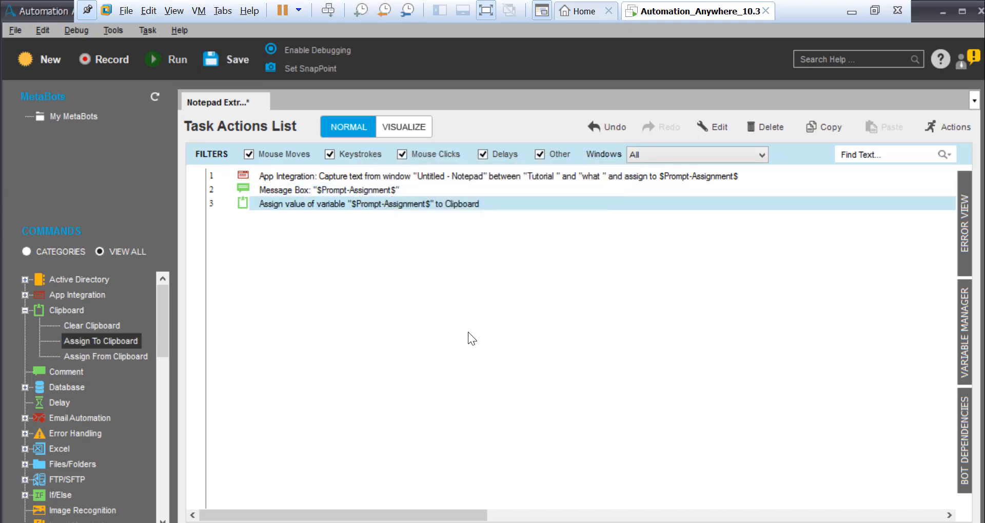
{"action": "mouse_move", "coordinate": [237, 170]}
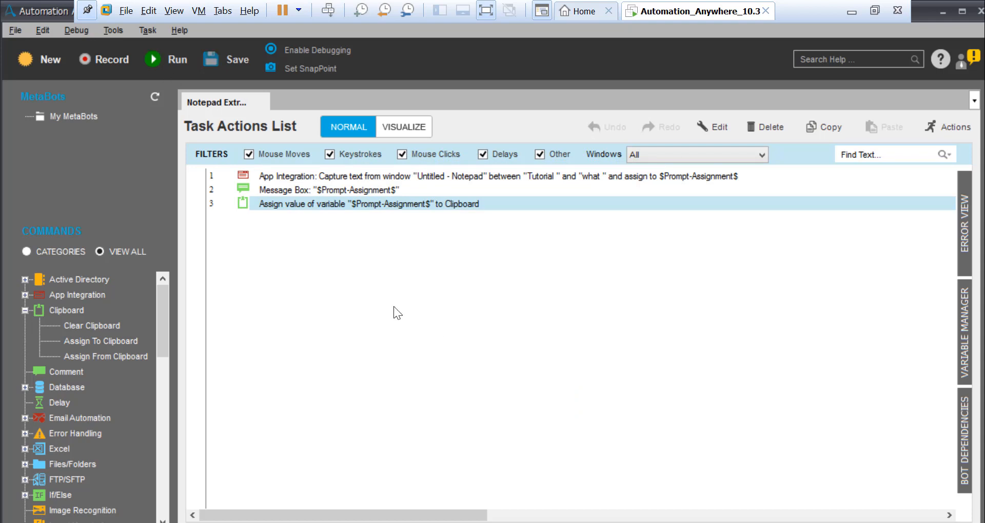
Step: Save the three-action task, then close Notepad and cancel its Save As dialog
{"action": "left_click", "coordinate": [177, 59]}
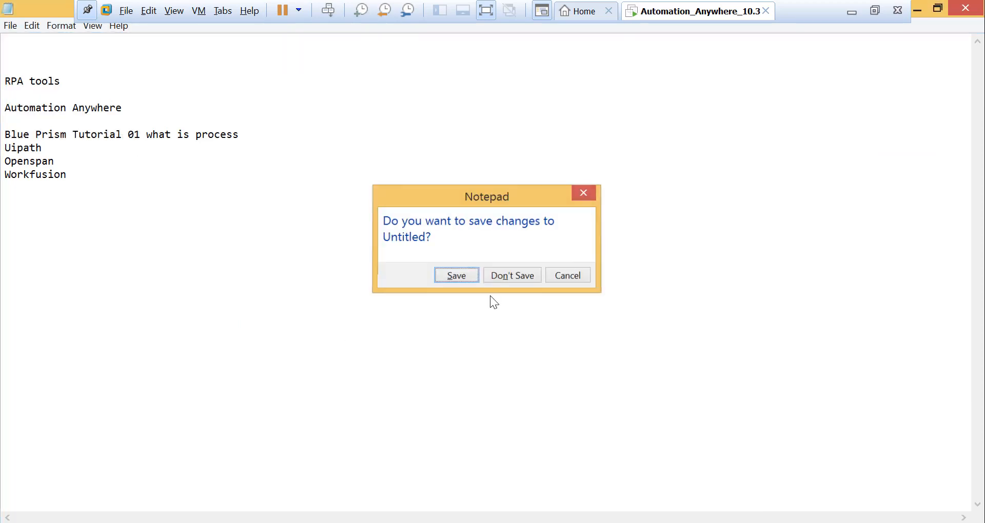
{"action": "left_click", "coordinate": [457, 275]}
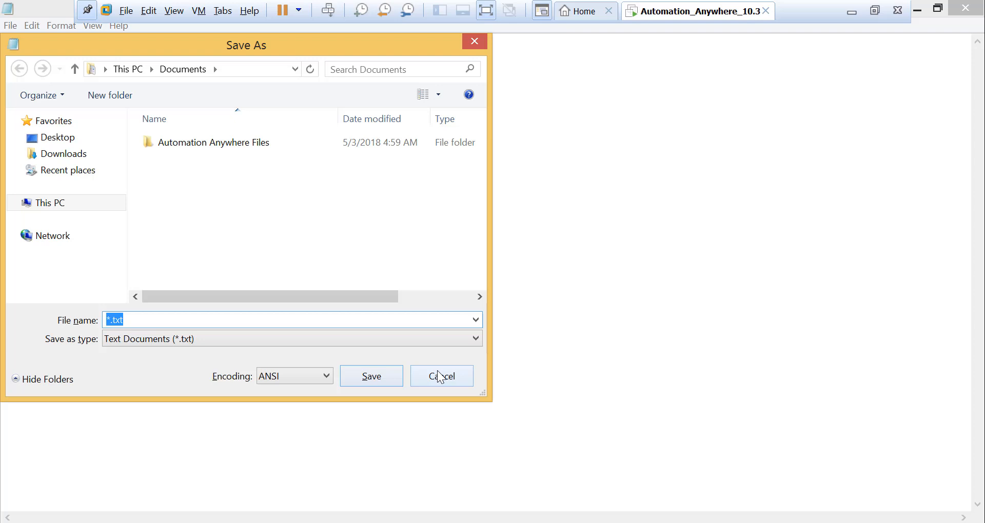
{"action": "left_click", "coordinate": [442, 376]}
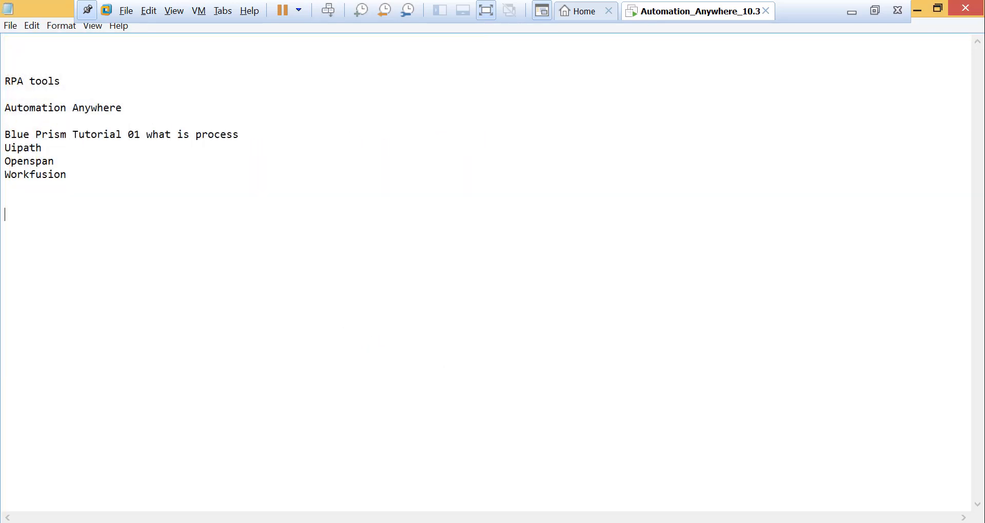
Step: Paste 01 below the RPA tools list in Notepad and select it
{"action": "type", "text": "01"}
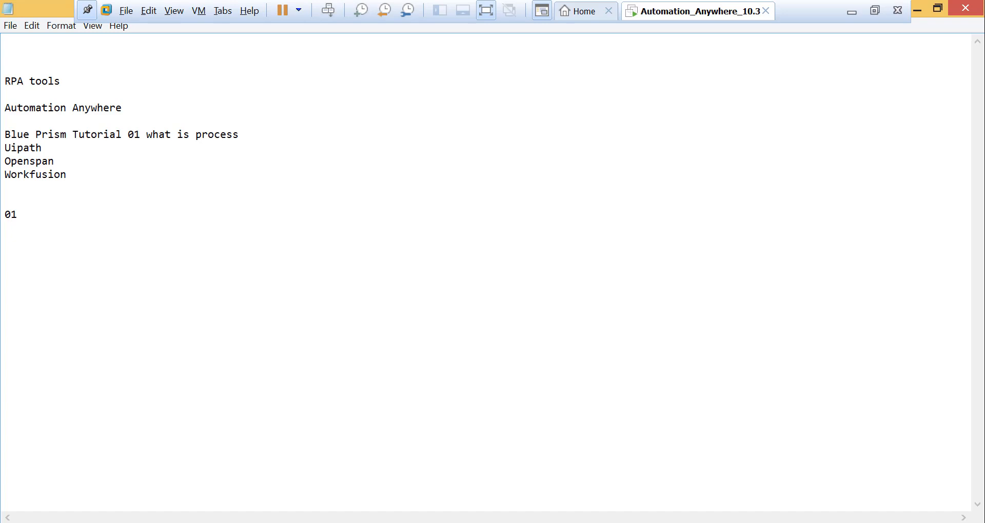
{"action": "double_click", "coordinate": [10, 215]}
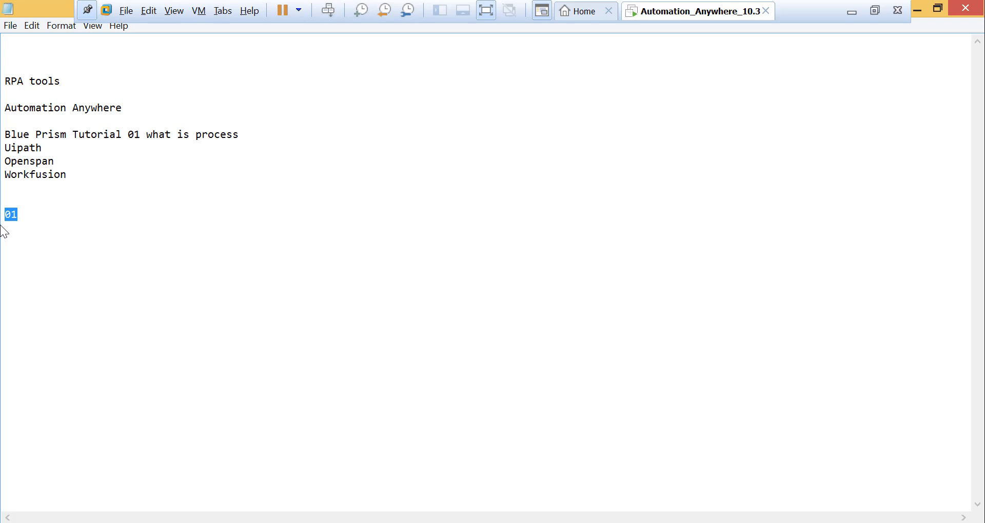